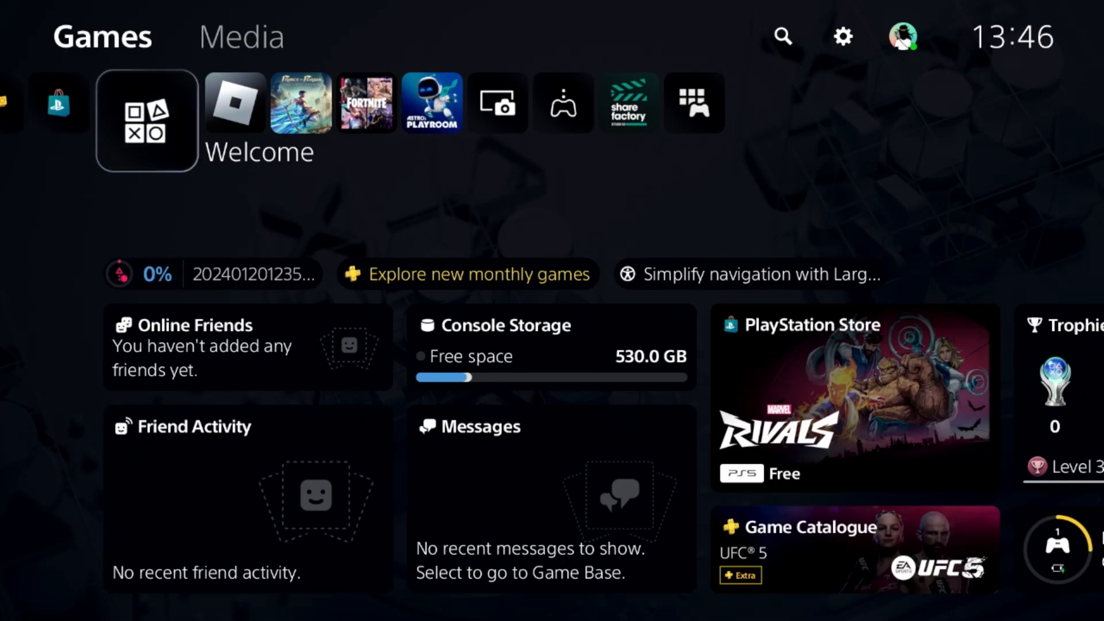
- Reach the Settings gear on the PS5 home screen and enter the Settings menu
left_click(238, 103)
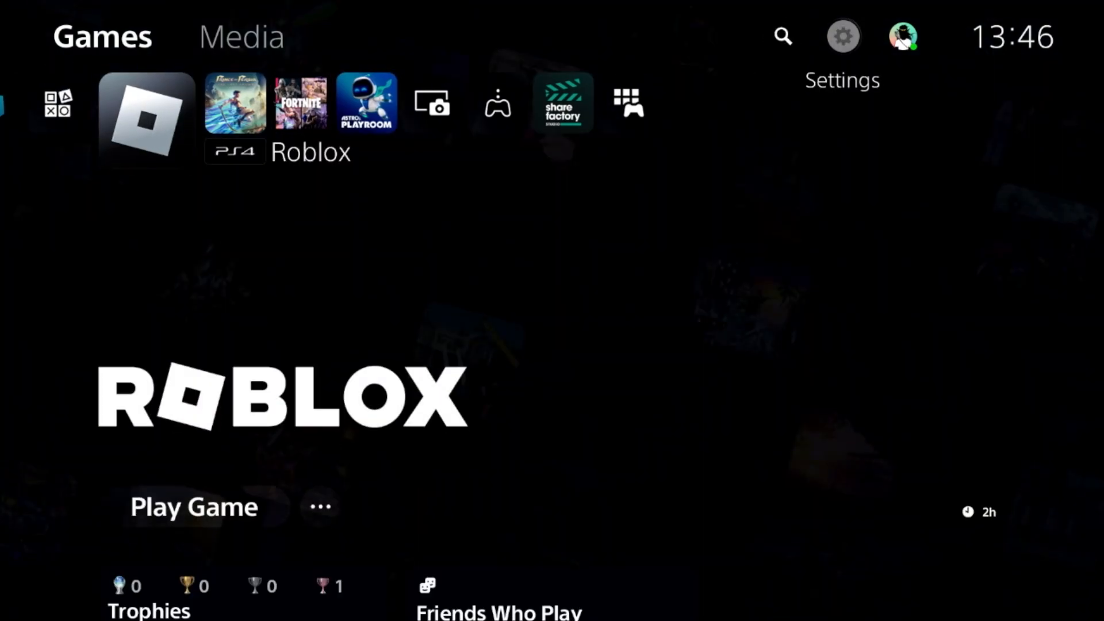
left_click(843, 36)
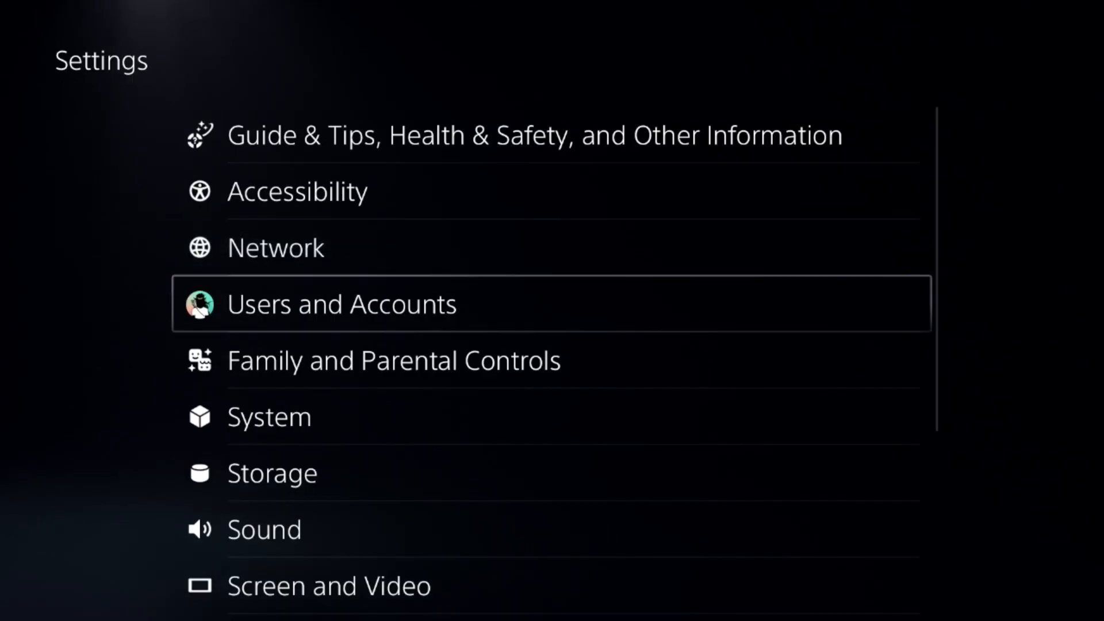
left_click(394, 360)
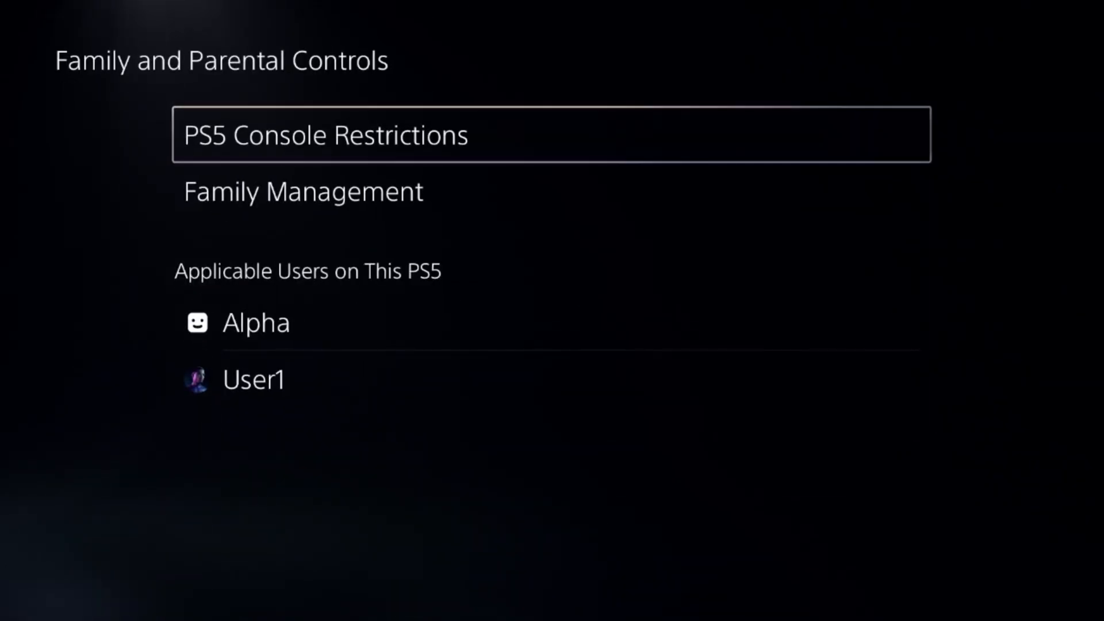
left_click(322, 134)
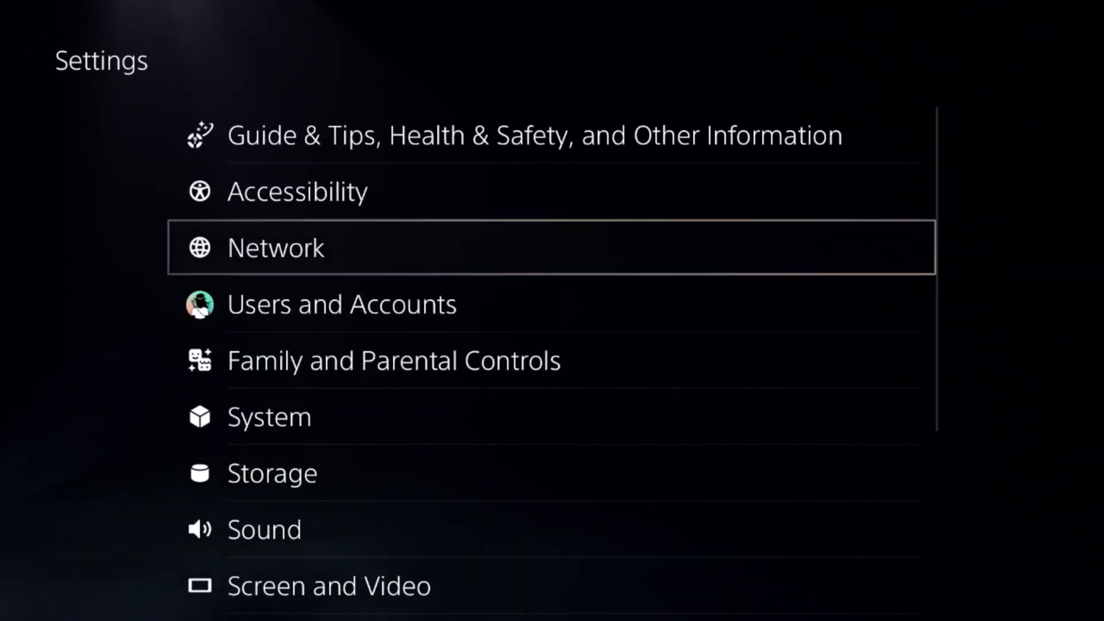
- Go into Network and its Settings section with the Set Up Internet Connection option
left_click(276, 248)
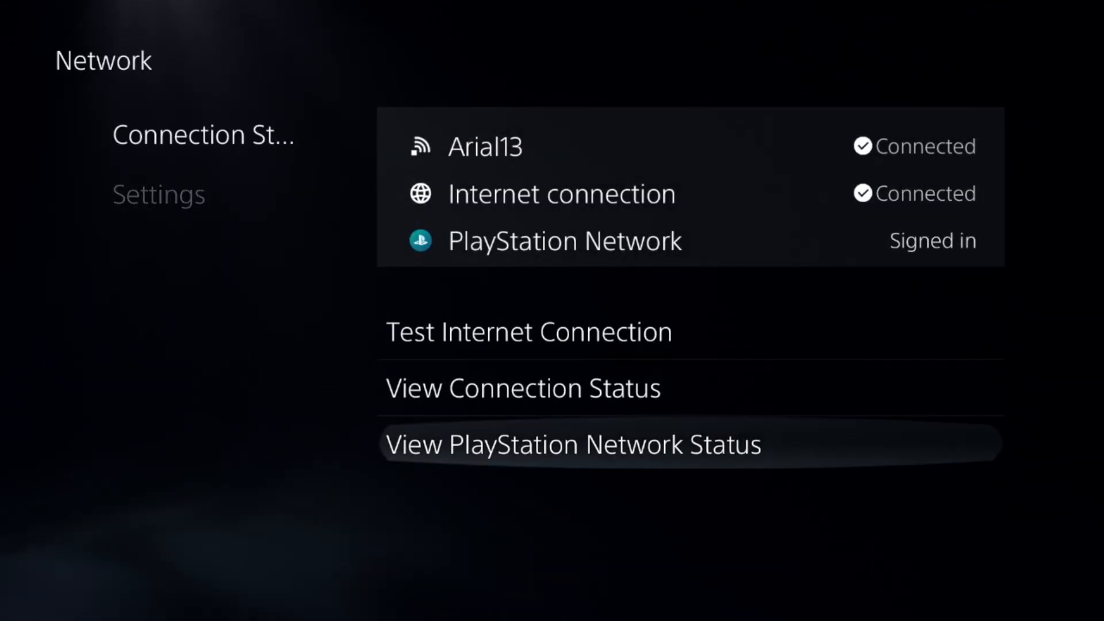
left_click(578, 445)
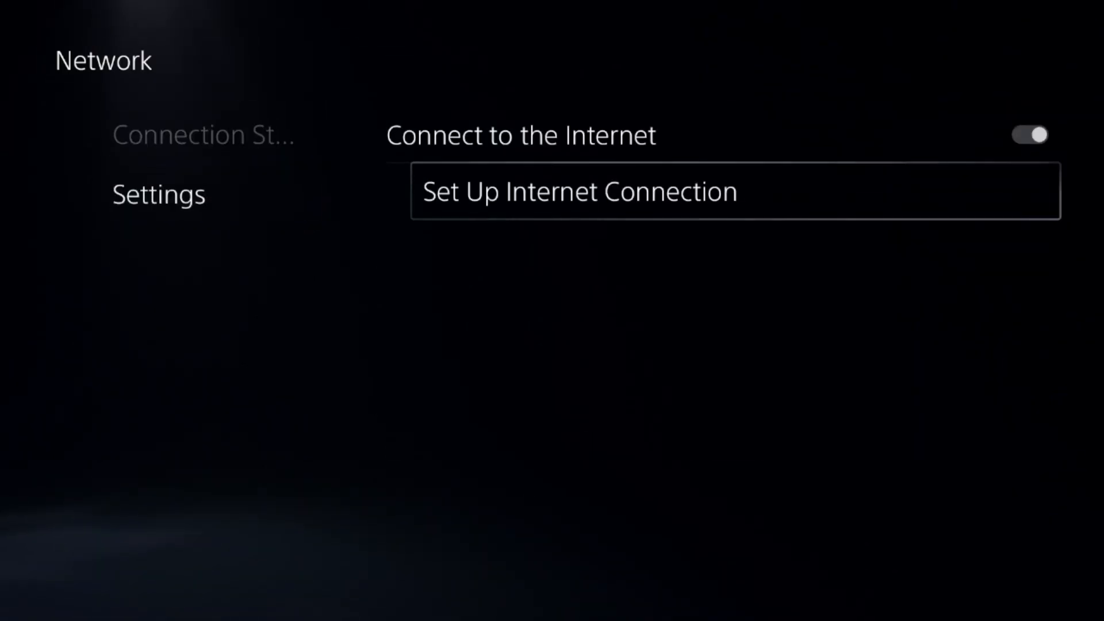
- Reach the Arial13 network's advanced settings and set manual DNS 8.8.8.8 and 8.8.4.4
left_click(579, 191)
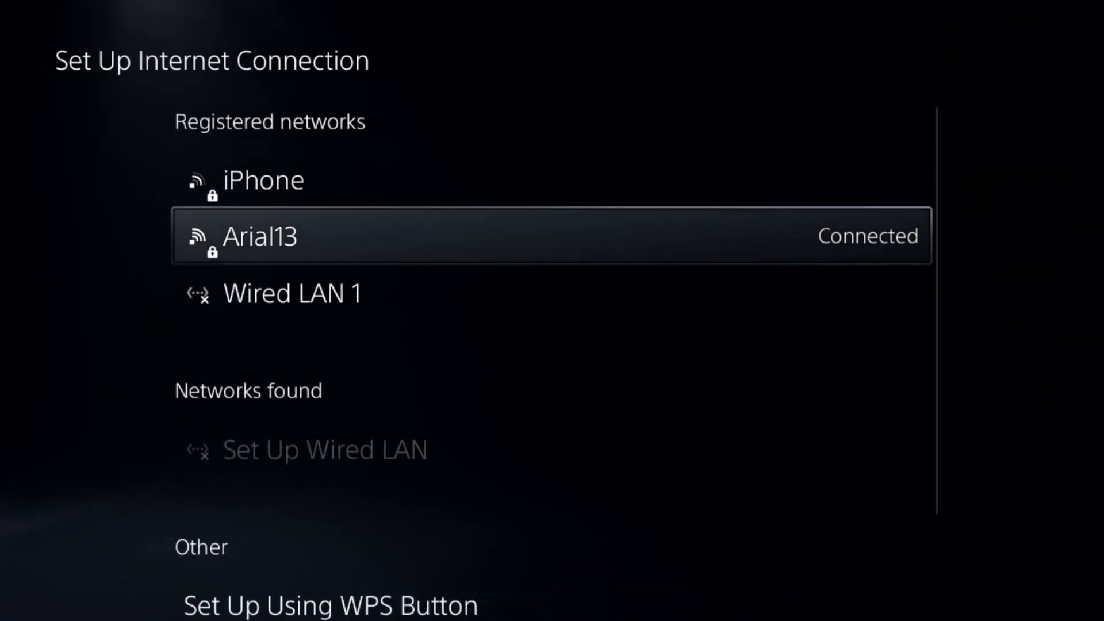
left_click(260, 236)
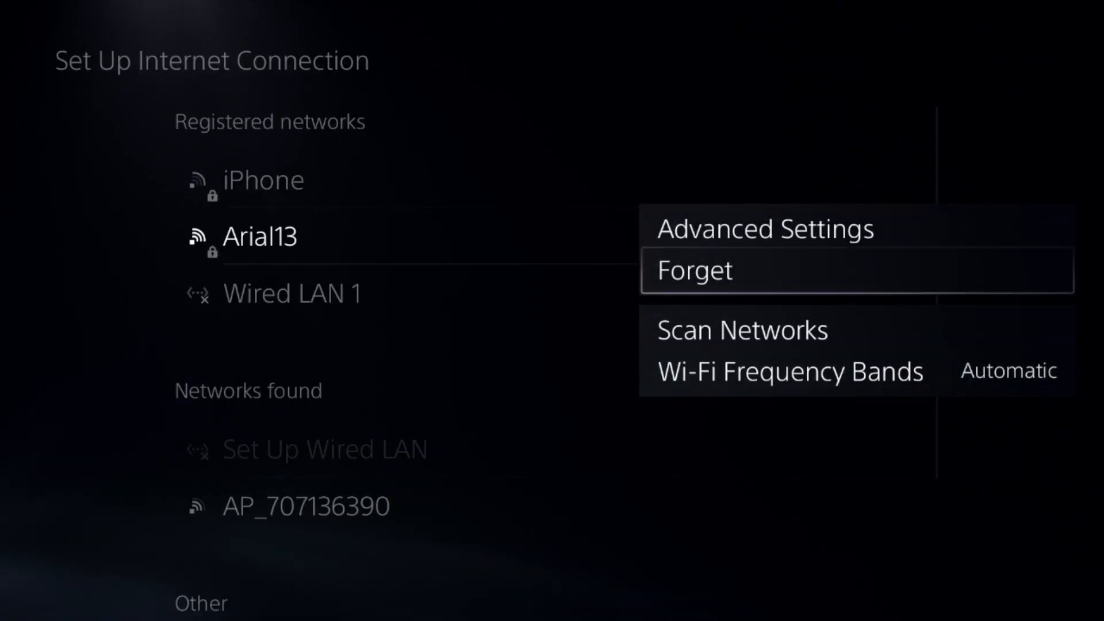
left_click(765, 229)
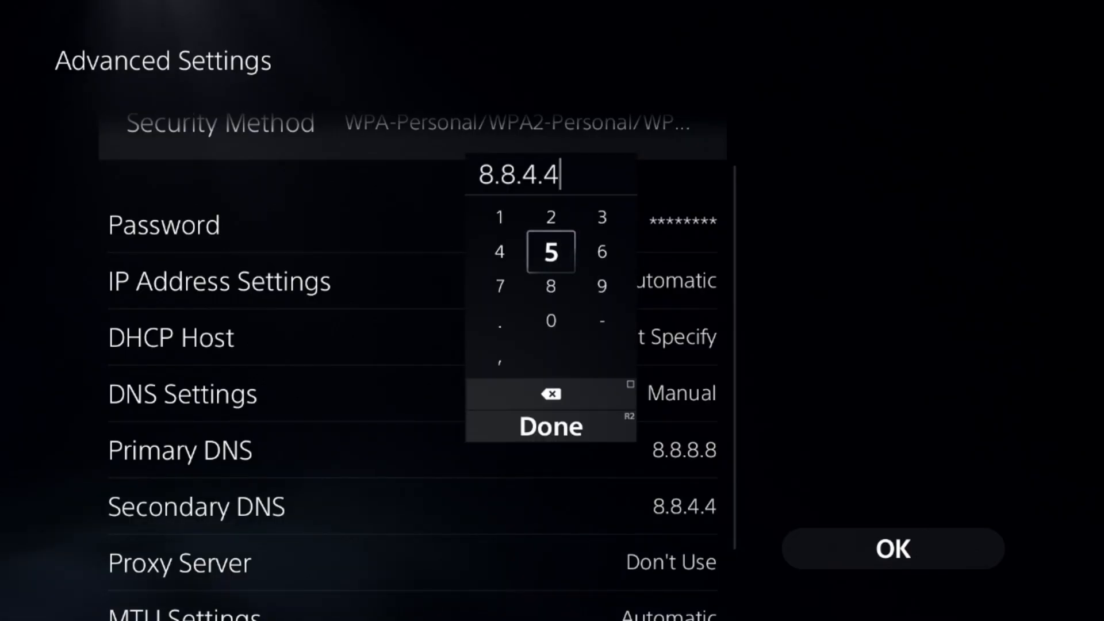
- Confirm the DNS entries and move on to Users and Accounts > Other
left_click(553, 427)
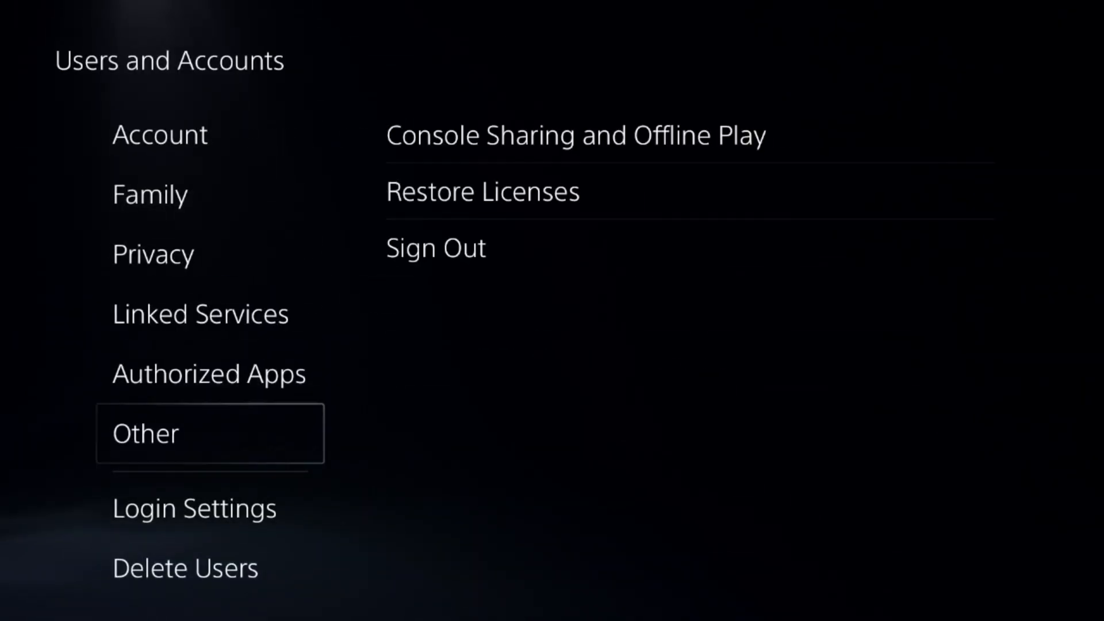
- Restore licenses for all three installed games and dismiss the confirmation message
left_click(483, 191)
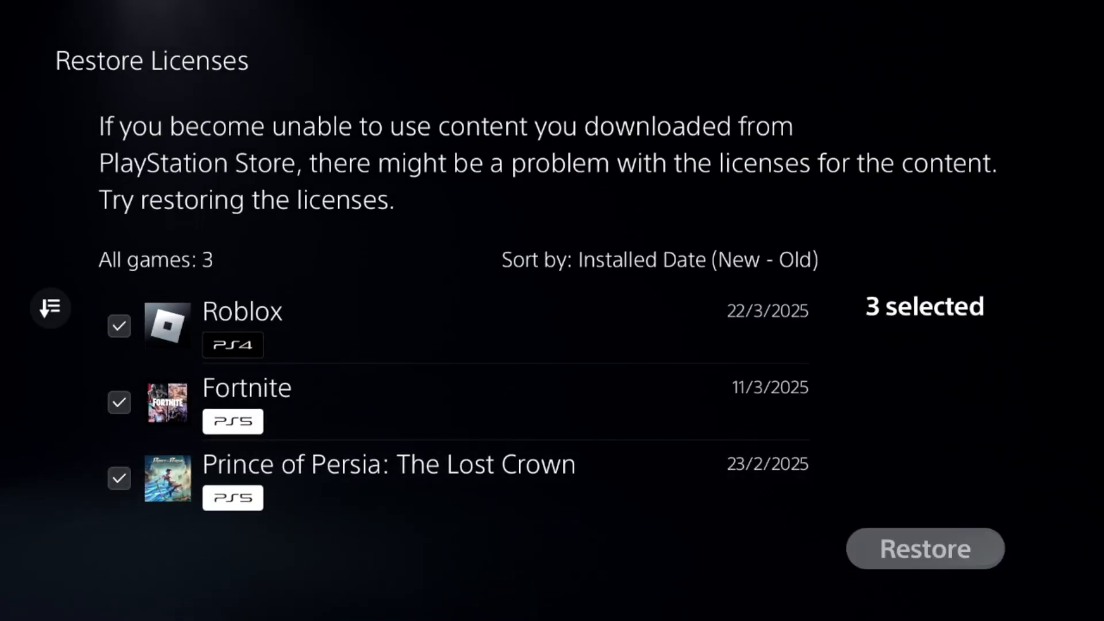
left_click(926, 548)
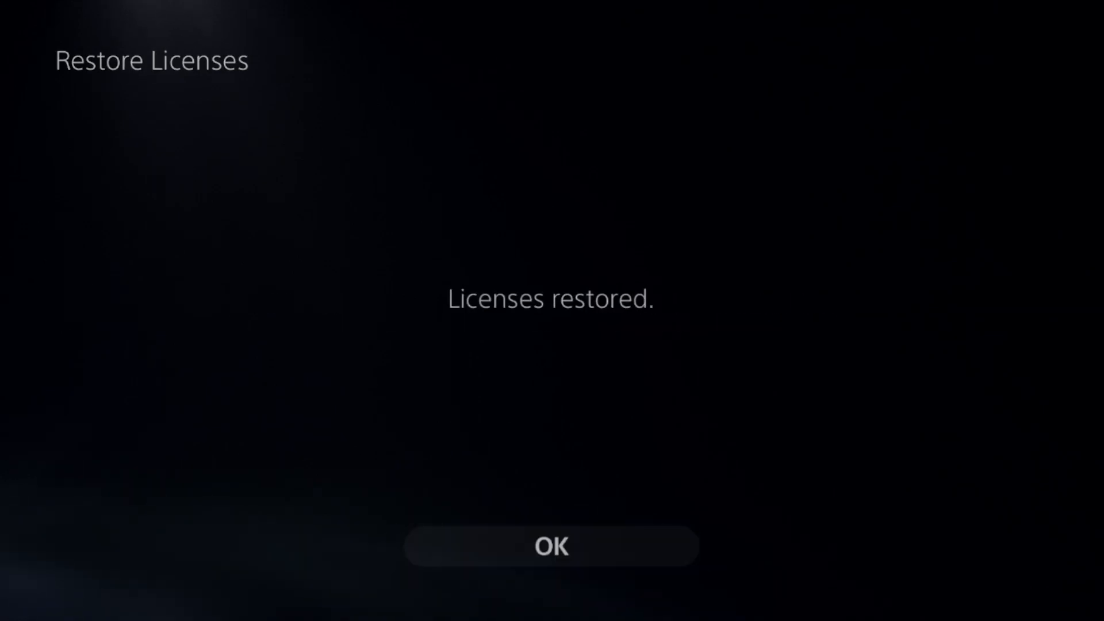
left_click(552, 546)
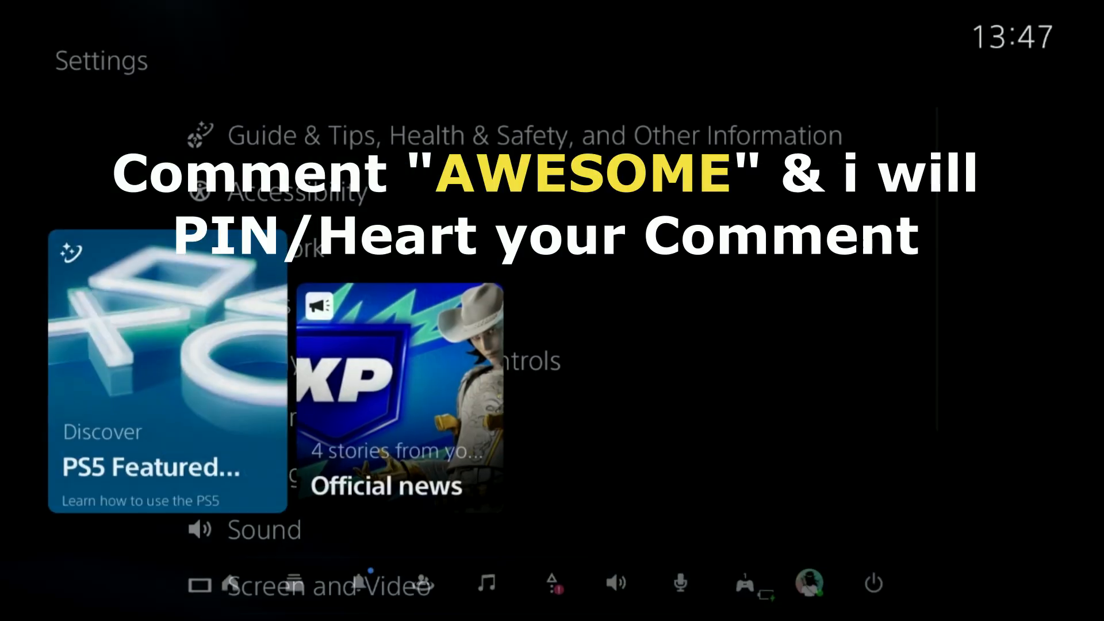